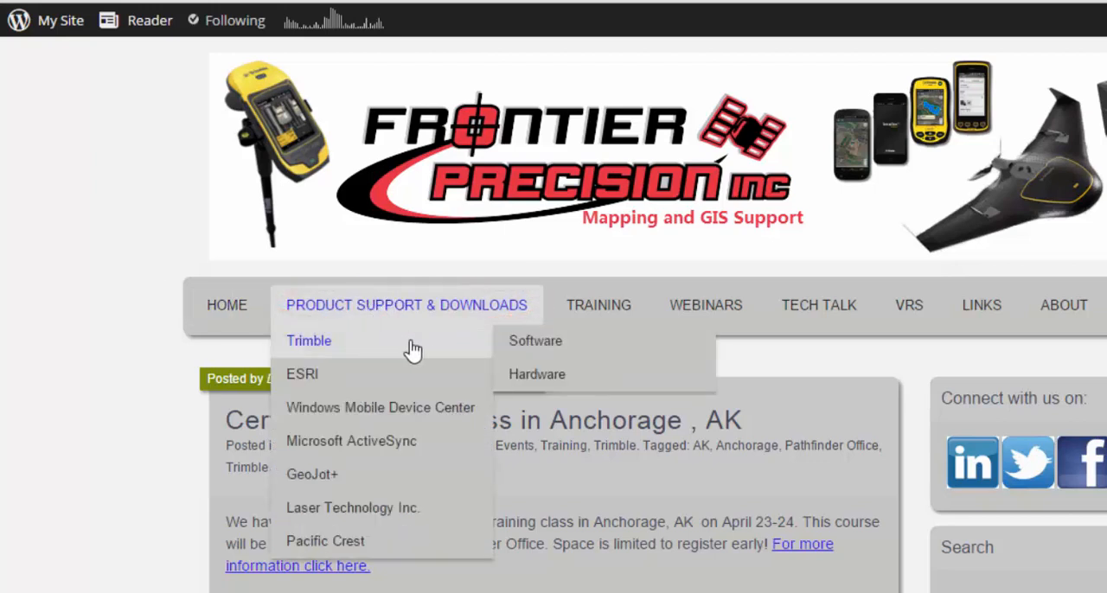
{"action": "mouse_move", "coordinate": [535, 341]}
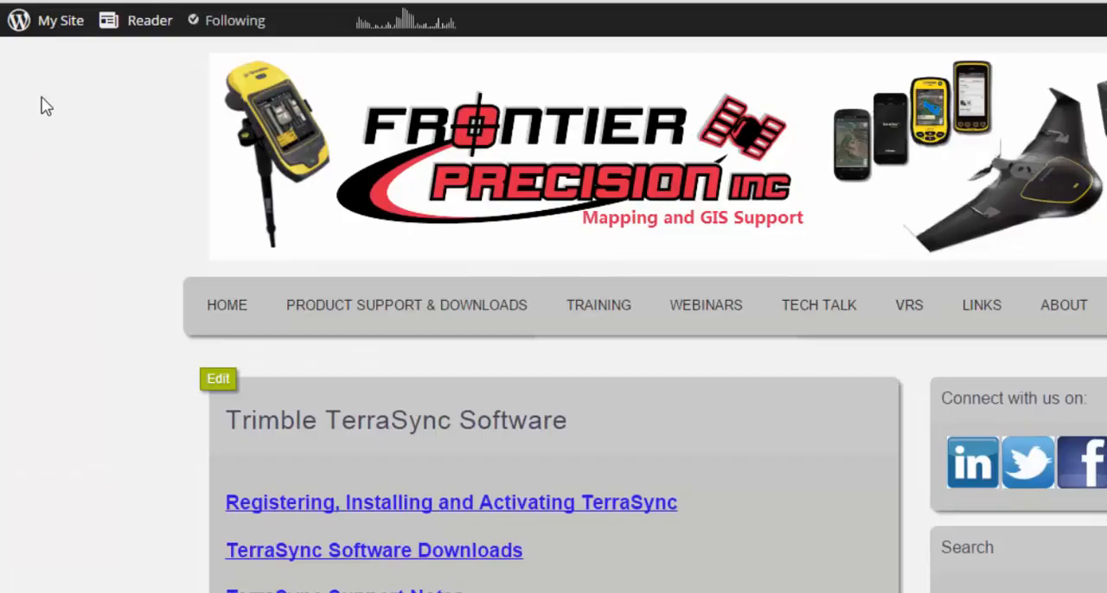
{"action": "mouse_move", "coordinate": [123, 490]}
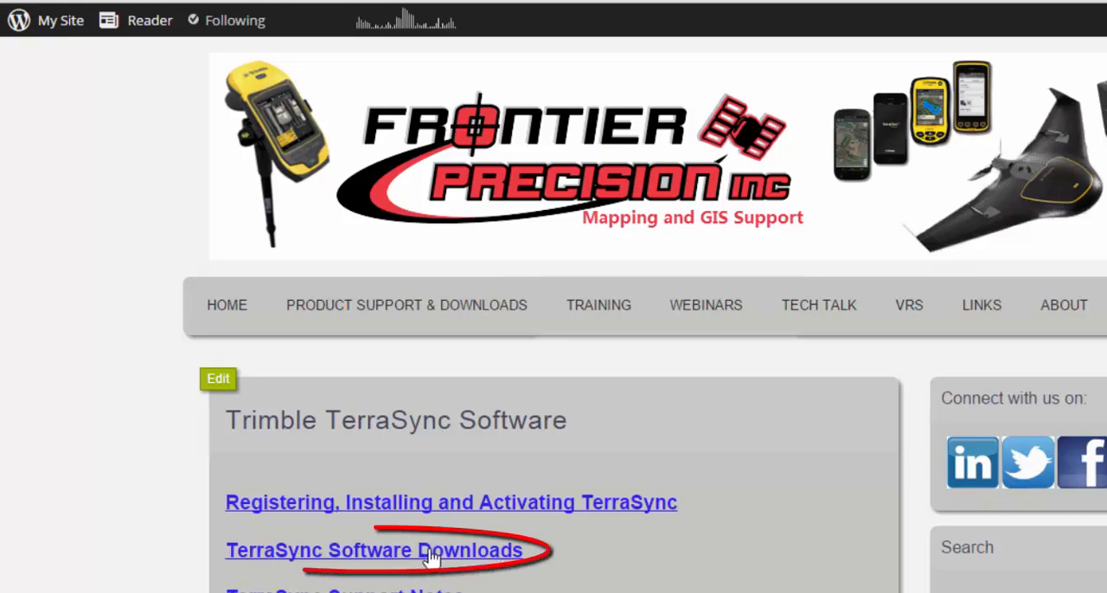
Follow the TerraSync Software Downloads link from the Trimble TerraSync Software page.
{"action": "left_click", "coordinate": [367, 550]}
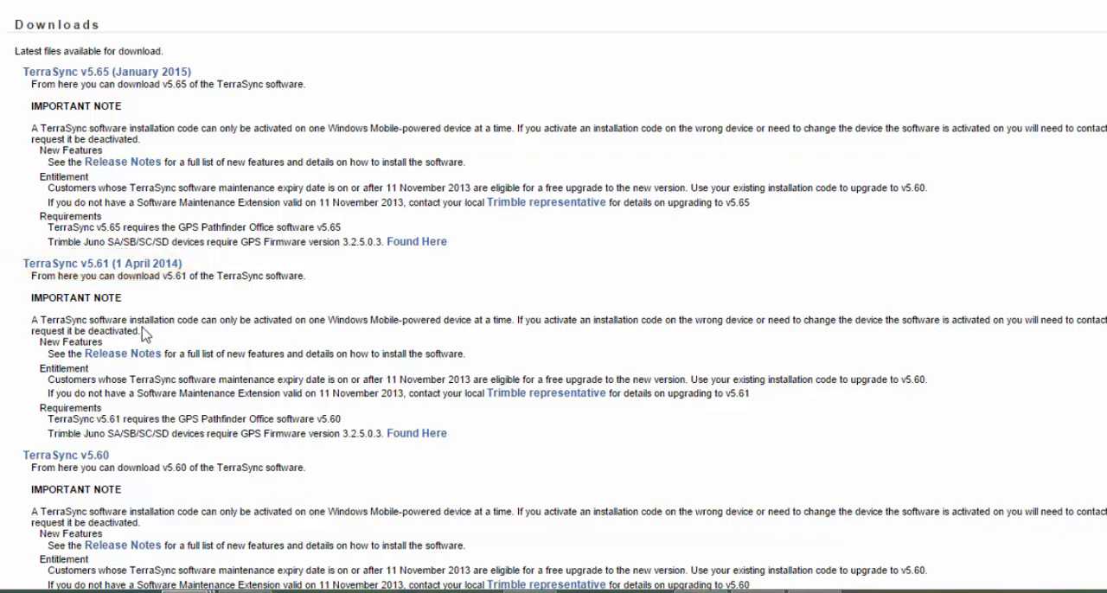
{"action": "mouse_move", "coordinate": [102, 263]}
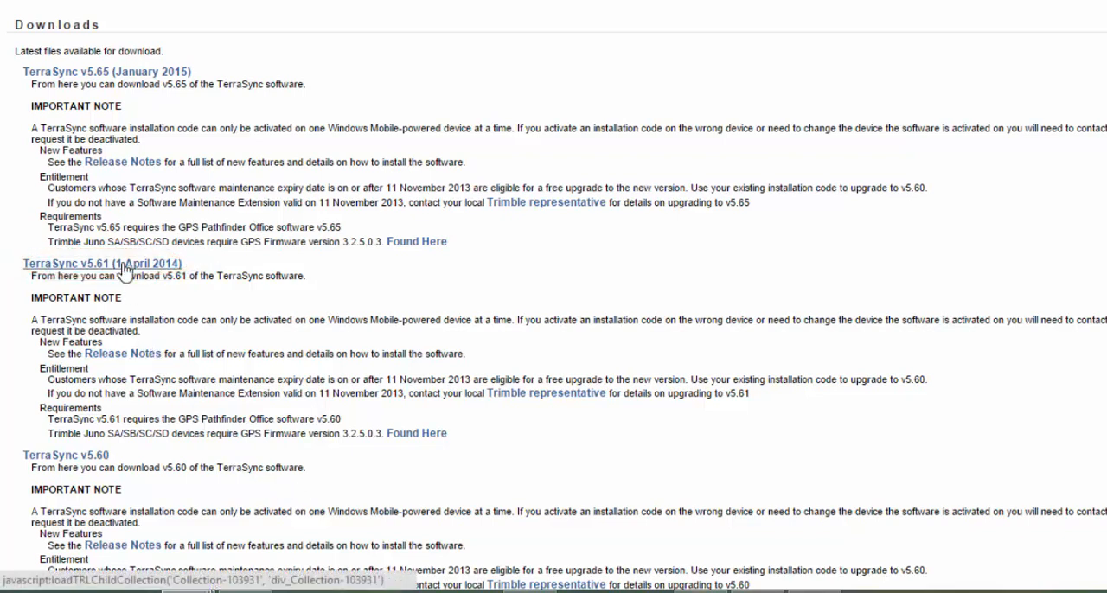
Expand the TerraSync v5.61 (1 April 2014) release and run its desktop installer.
{"action": "left_click", "coordinate": [101, 262]}
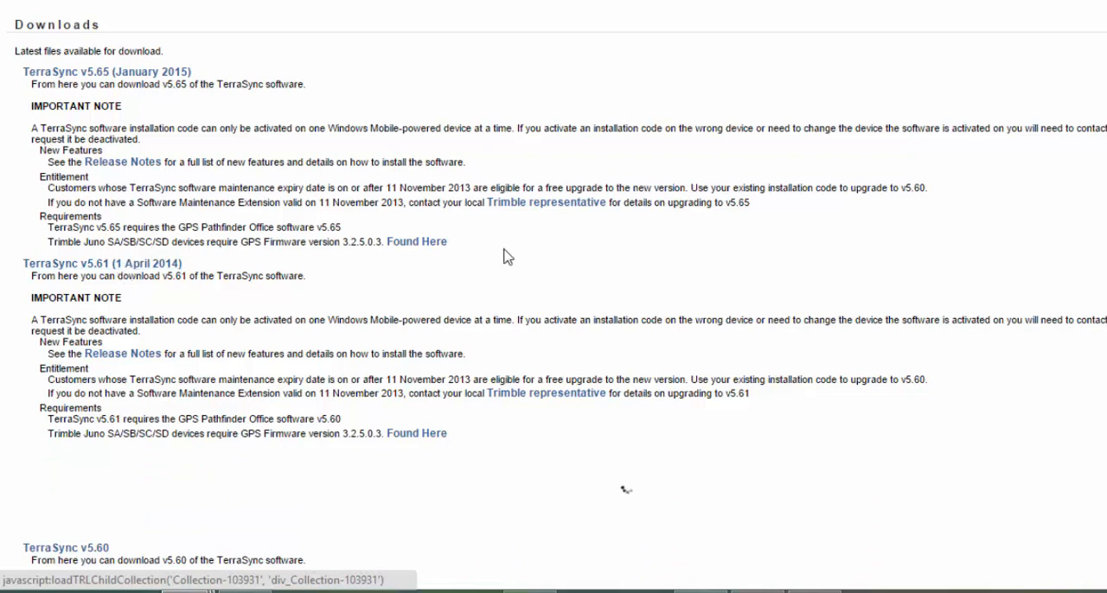
{"action": "left_click", "coordinate": [110, 262]}
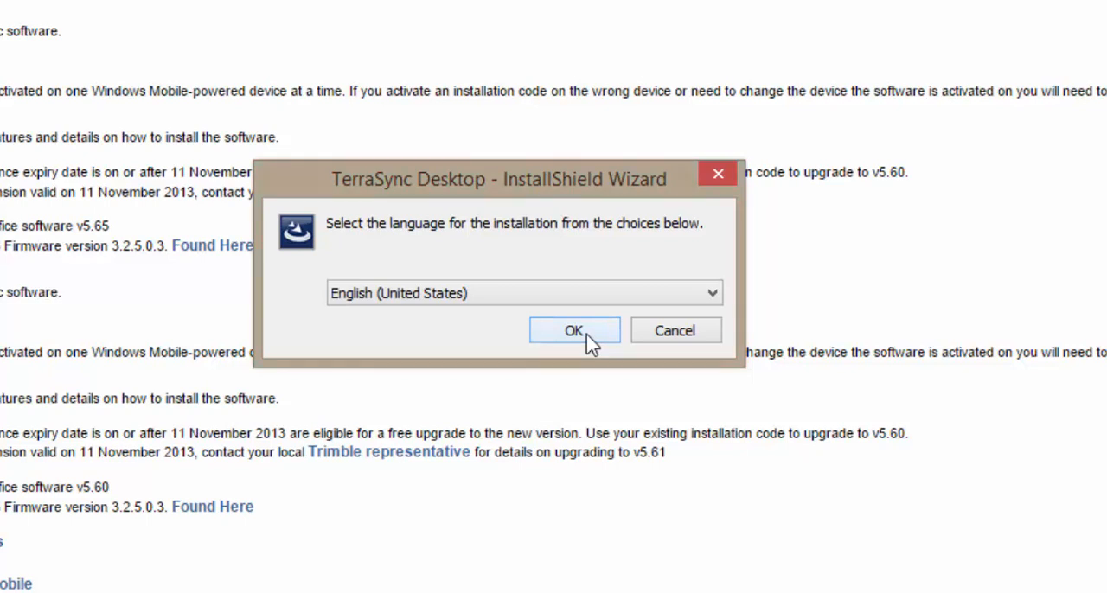
Install in English (United States), accept the licence, keep the default folder and begin copying files.
{"action": "left_click", "coordinate": [575, 330]}
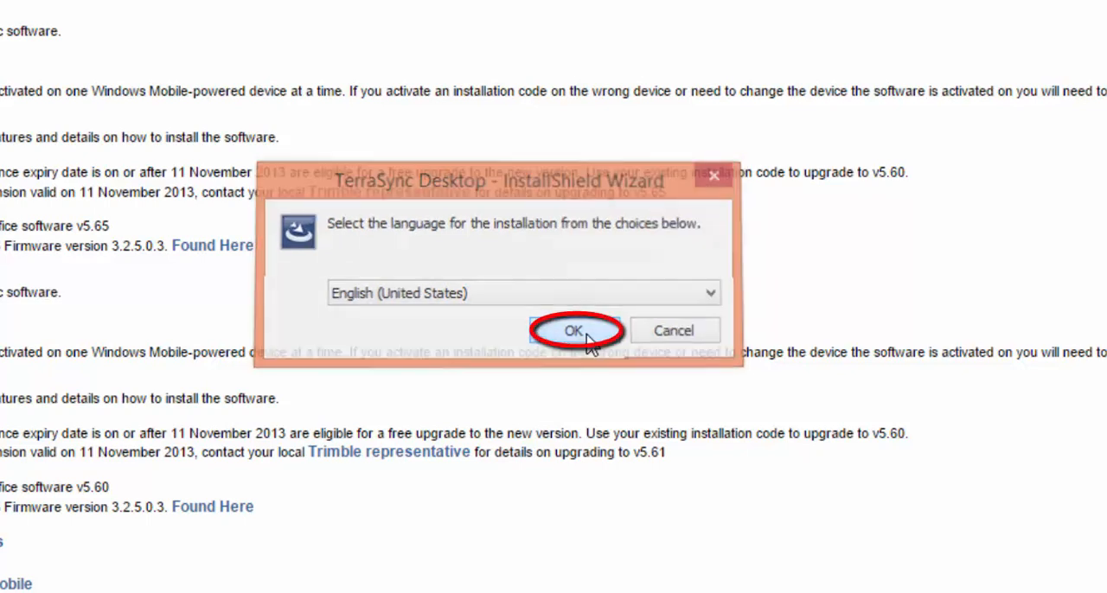
{"action": "left_click", "coordinate": [574, 331]}
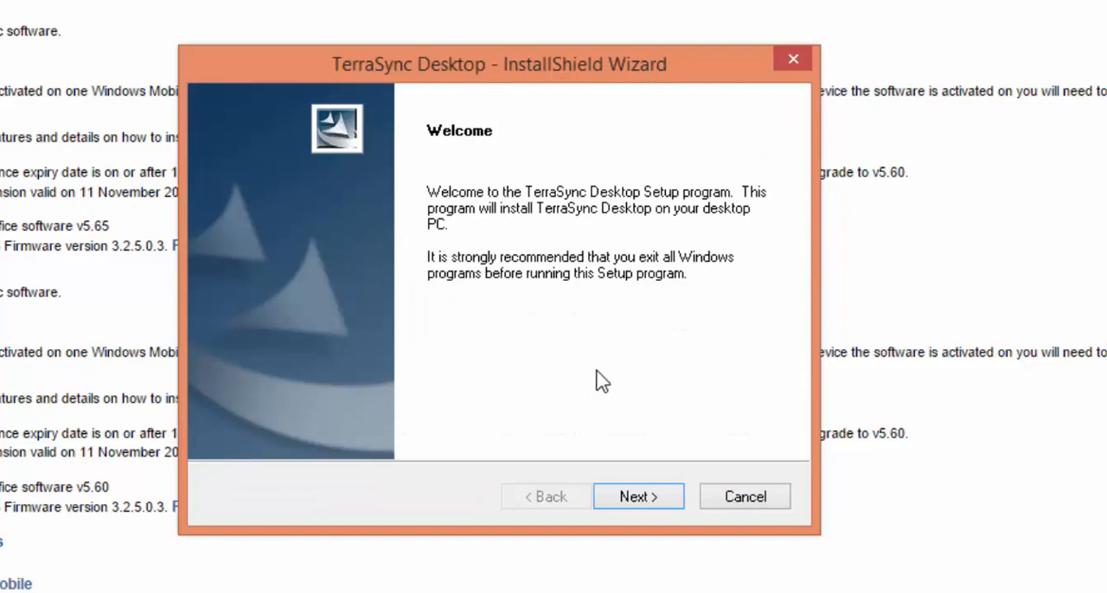
{"action": "left_click", "coordinate": [639, 495]}
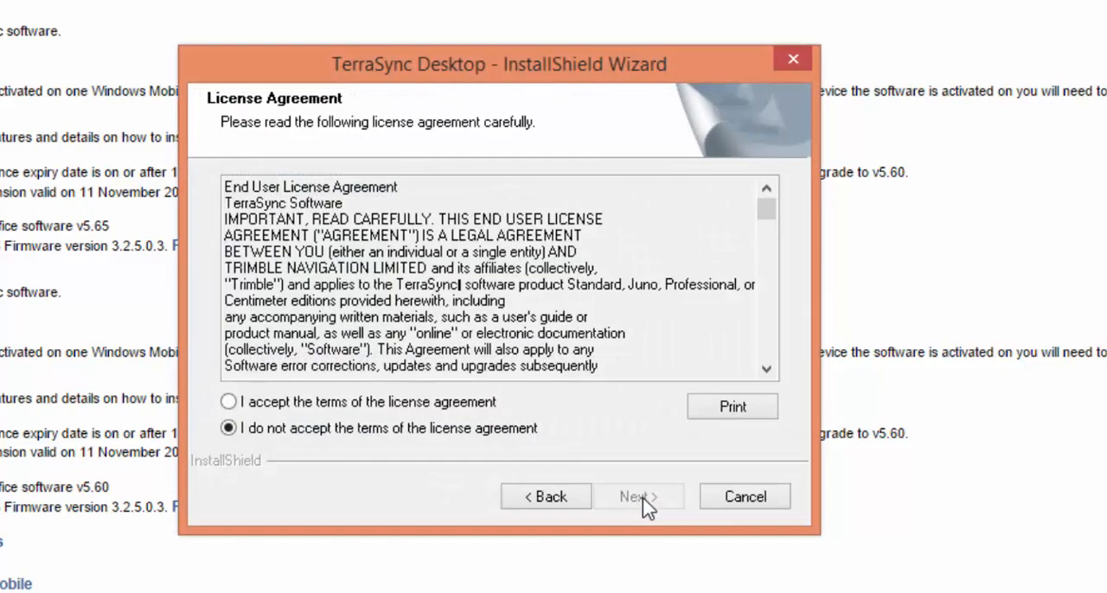
{"action": "left_click", "coordinate": [228, 401]}
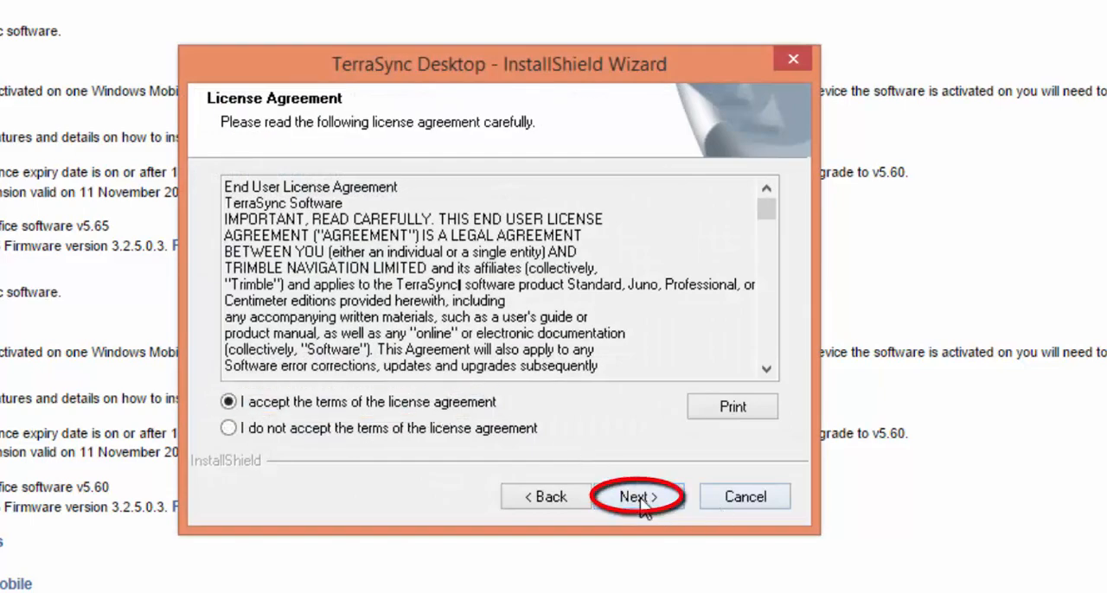
{"action": "left_click", "coordinate": [638, 497]}
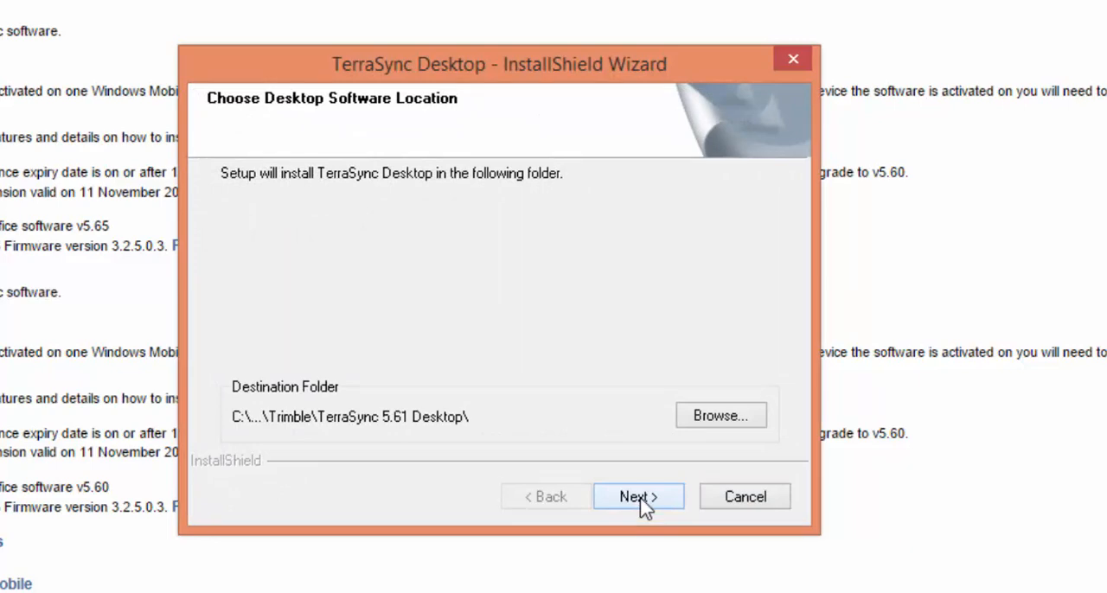
{"action": "left_click", "coordinate": [638, 497]}
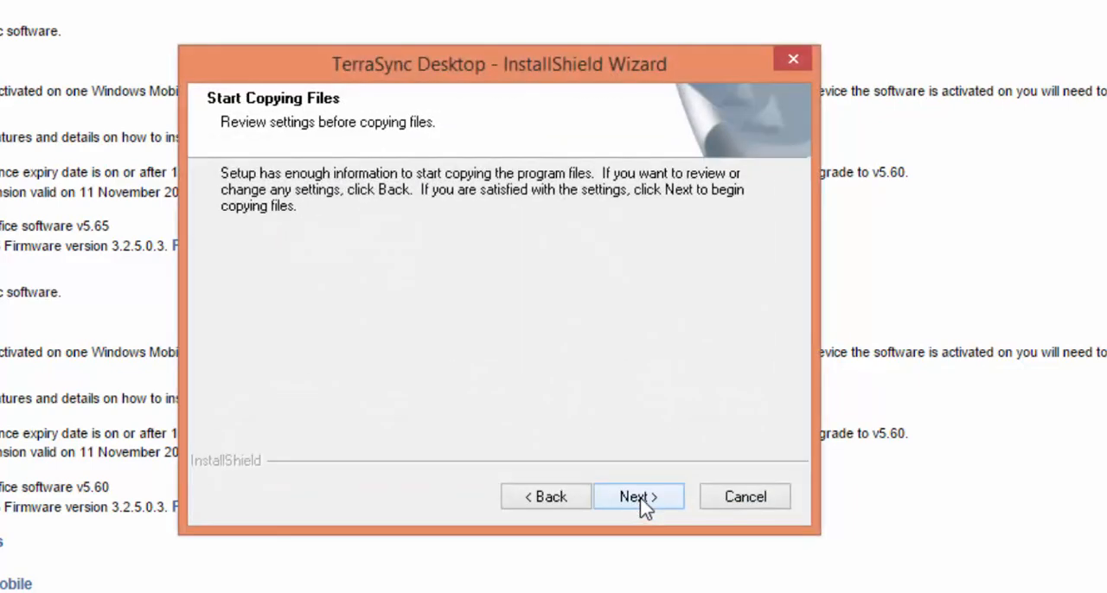
{"action": "left_click", "coordinate": [638, 497]}
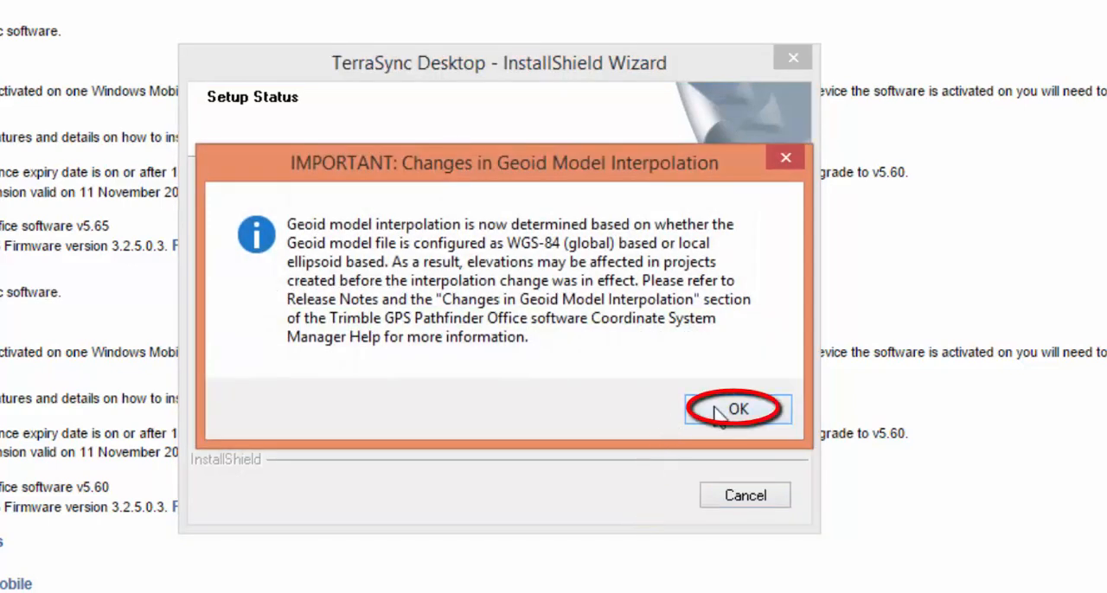
Acknowledge the geoid interpolation notice, finish setup and cancel the Activation Wizard.
{"action": "left_click", "coordinate": [737, 408]}
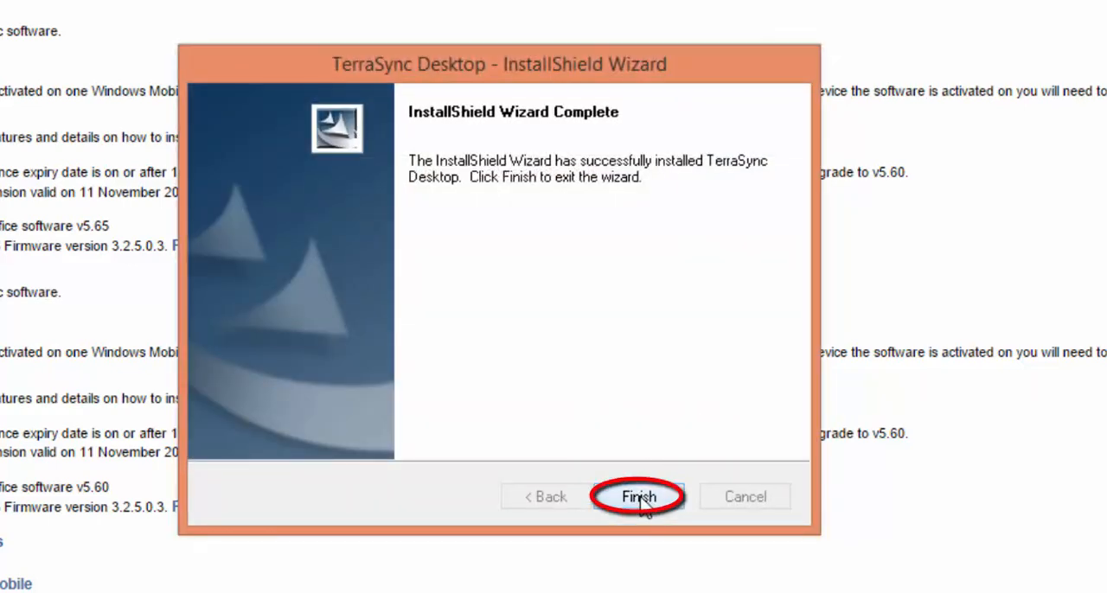
{"action": "left_click", "coordinate": [639, 496]}
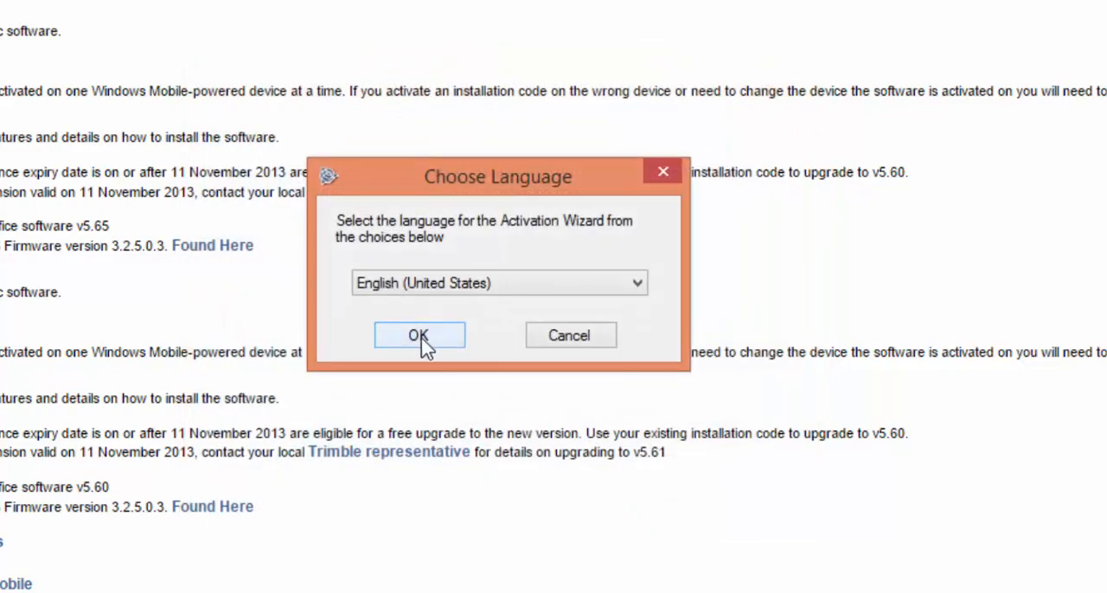
{"action": "mouse_move", "coordinate": [569, 336]}
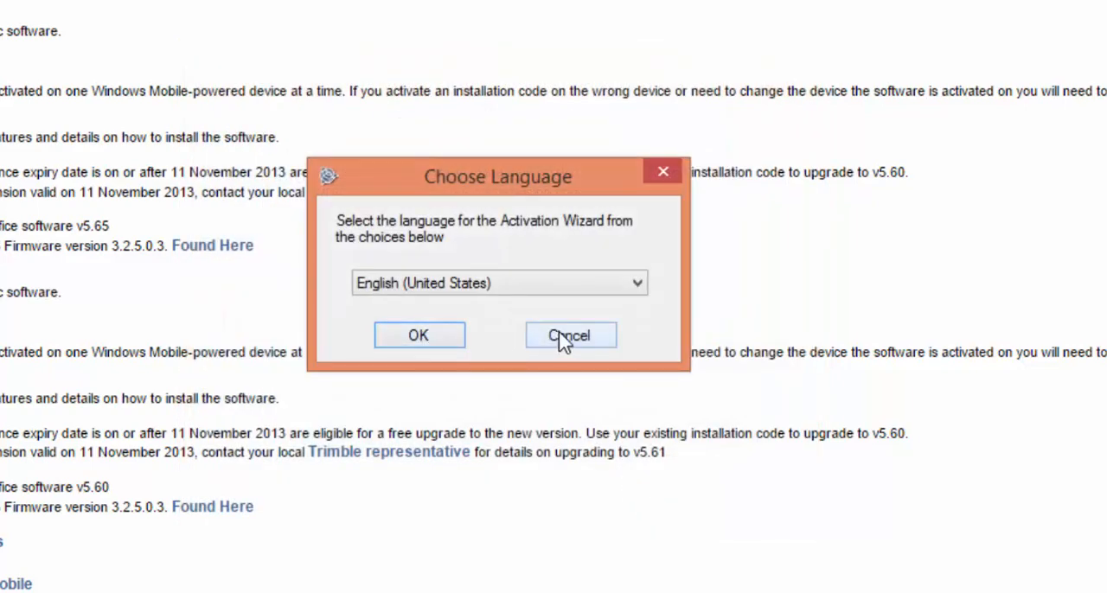
{"action": "left_click", "coordinate": [570, 335]}
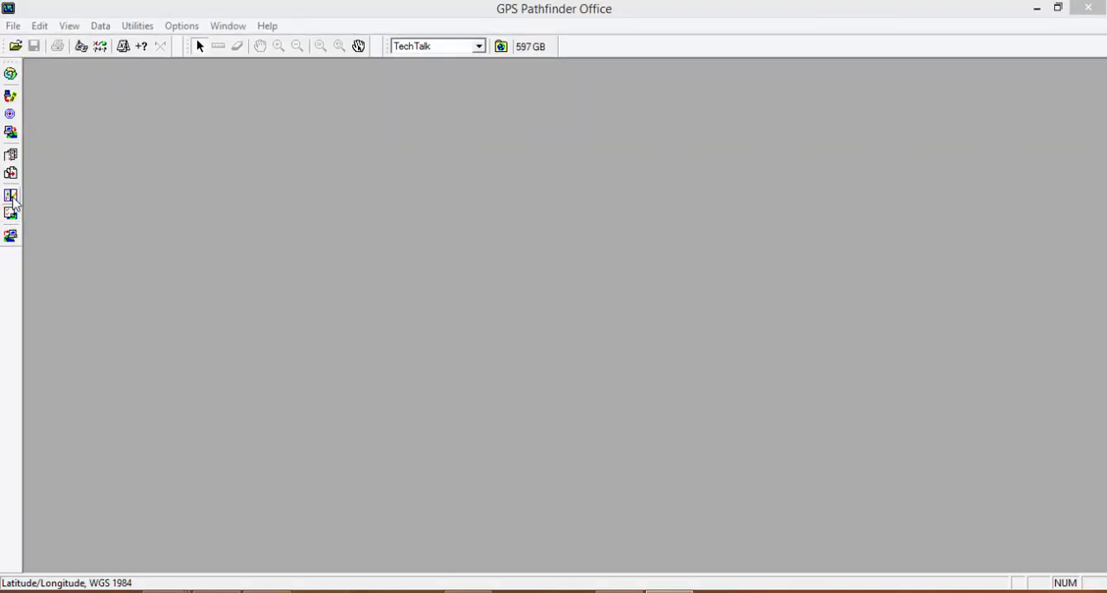
Launch Data Dictionary Editor and load the TechTalk data dictionary.
{"action": "left_click", "coordinate": [12, 196]}
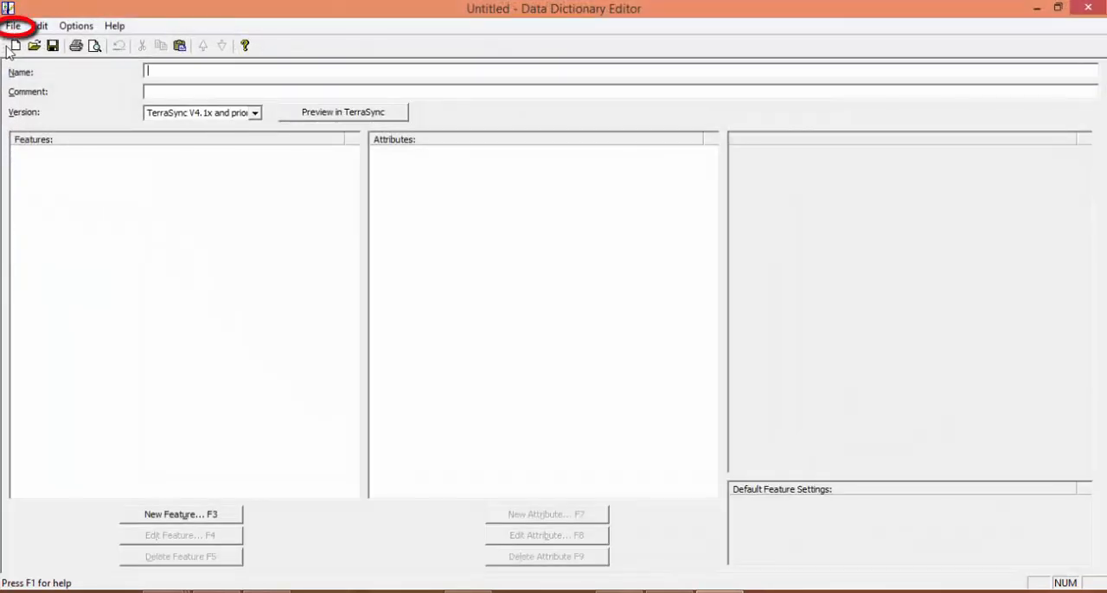
{"action": "left_click", "coordinate": [13, 25]}
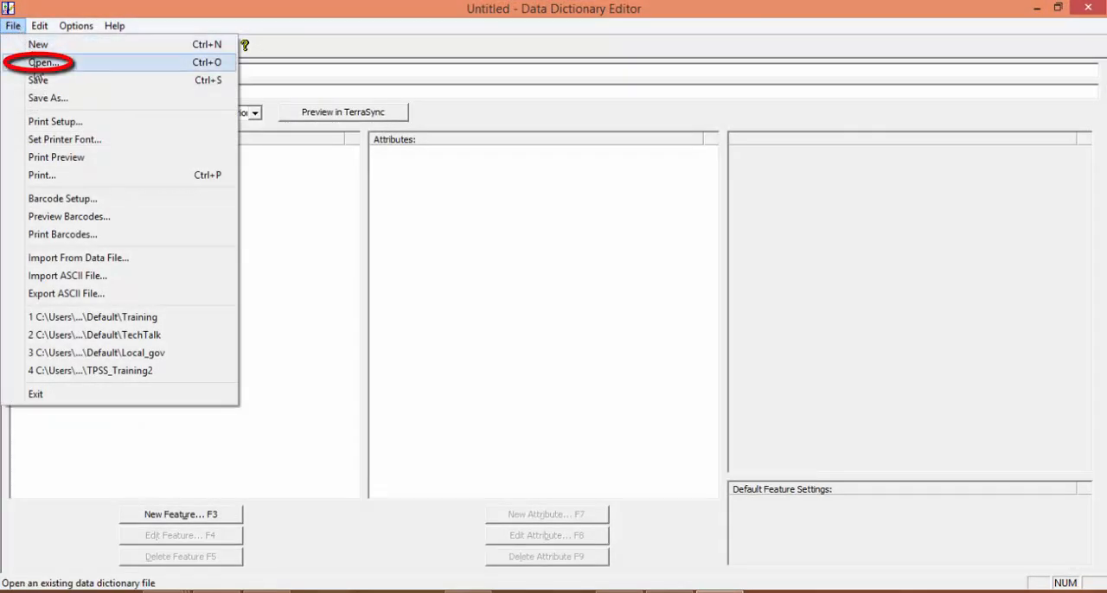
{"action": "left_click", "coordinate": [43, 62]}
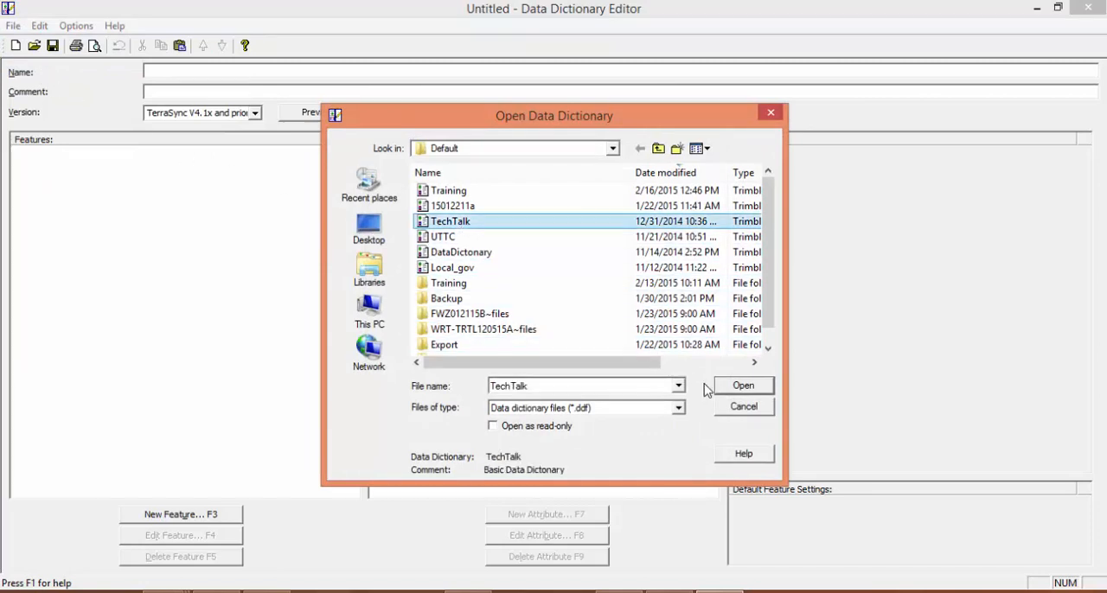
{"action": "left_click", "coordinate": [743, 386]}
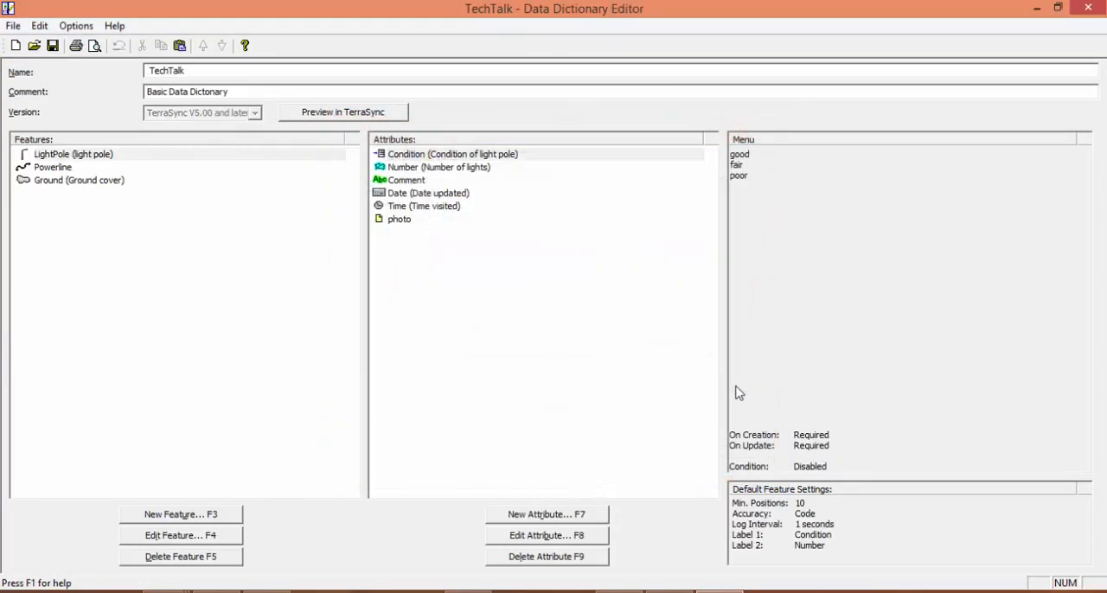
{"action": "mouse_move", "coordinate": [322, 145]}
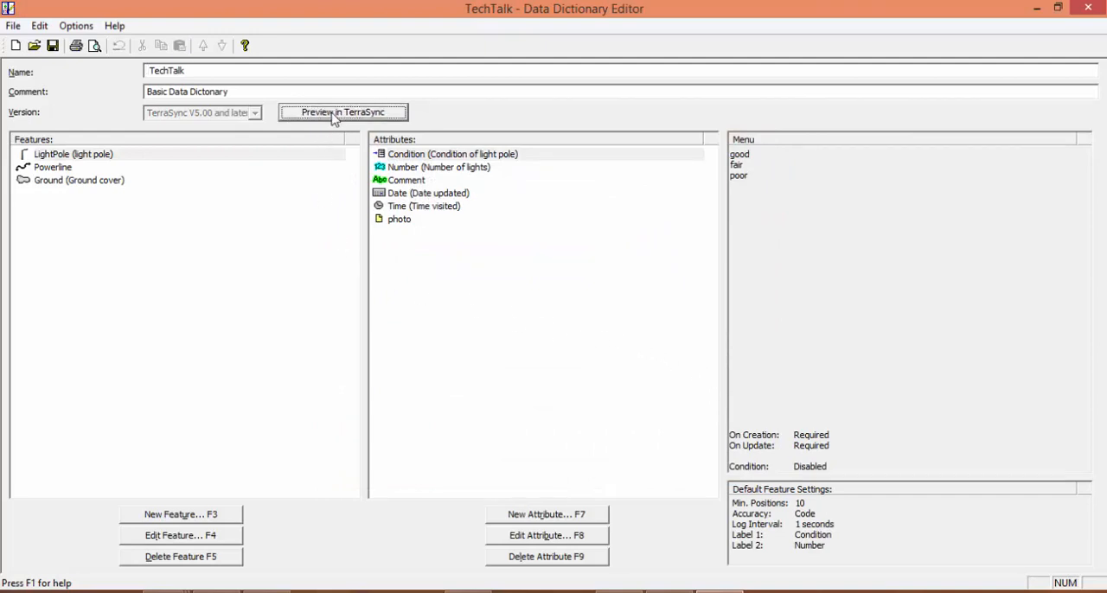
Preview TechTalk in TerraSync Professional Edition and start a light pole feature.
{"action": "left_click", "coordinate": [342, 112]}
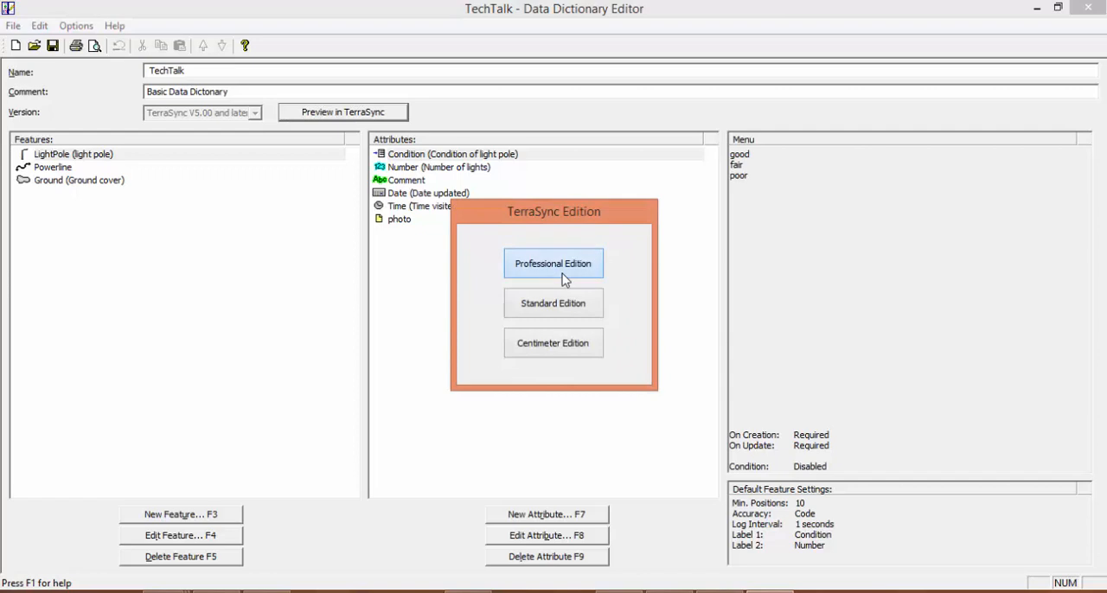
{"action": "left_click", "coordinate": [553, 263]}
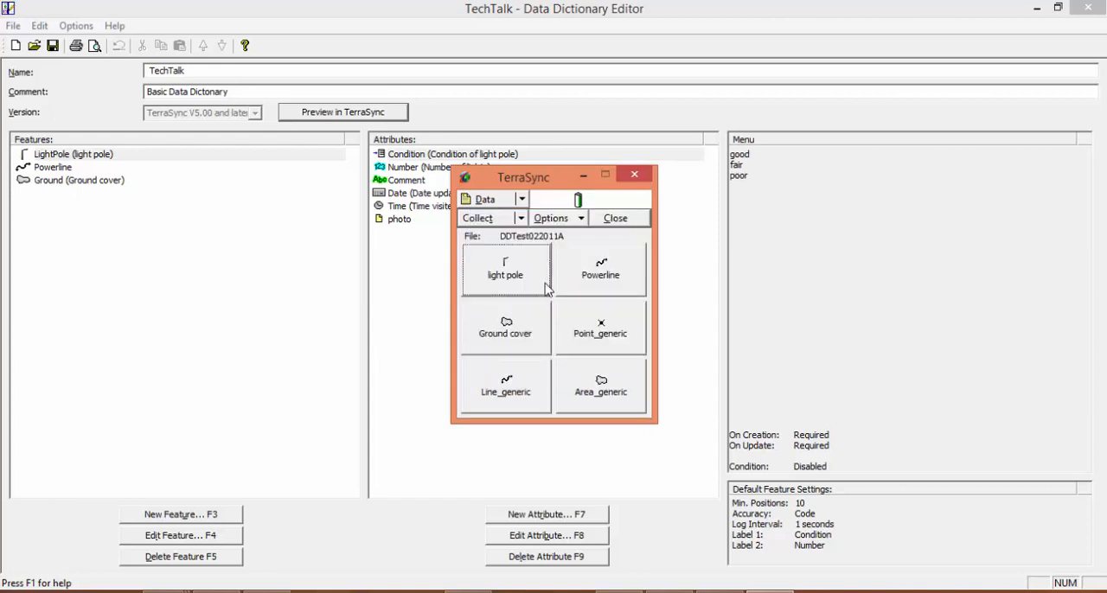
{"action": "mouse_move", "coordinate": [481, 294]}
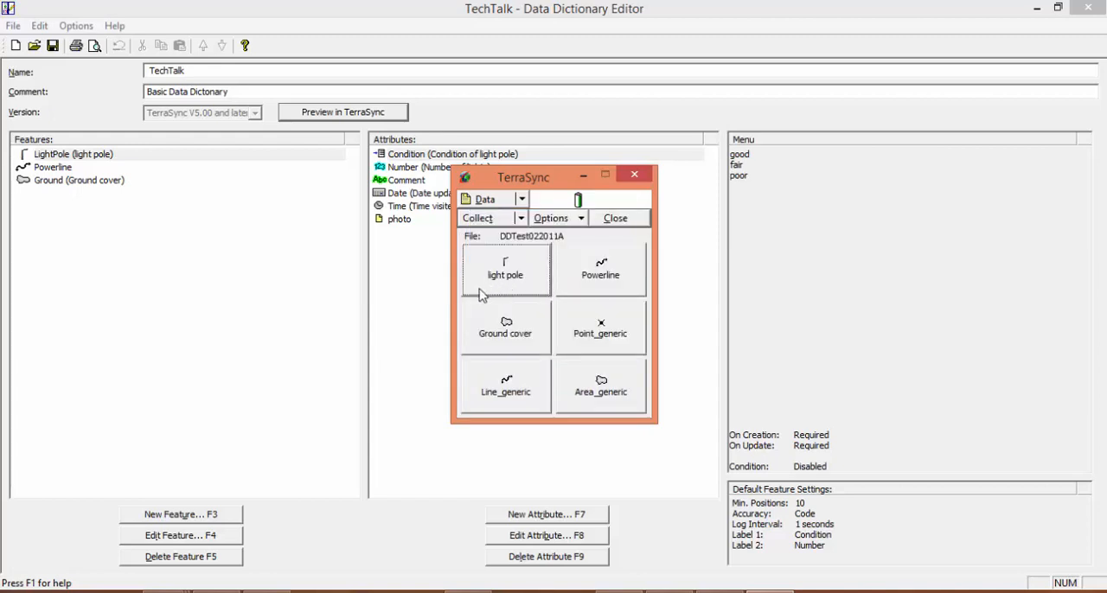
{"action": "left_click", "coordinate": [505, 270]}
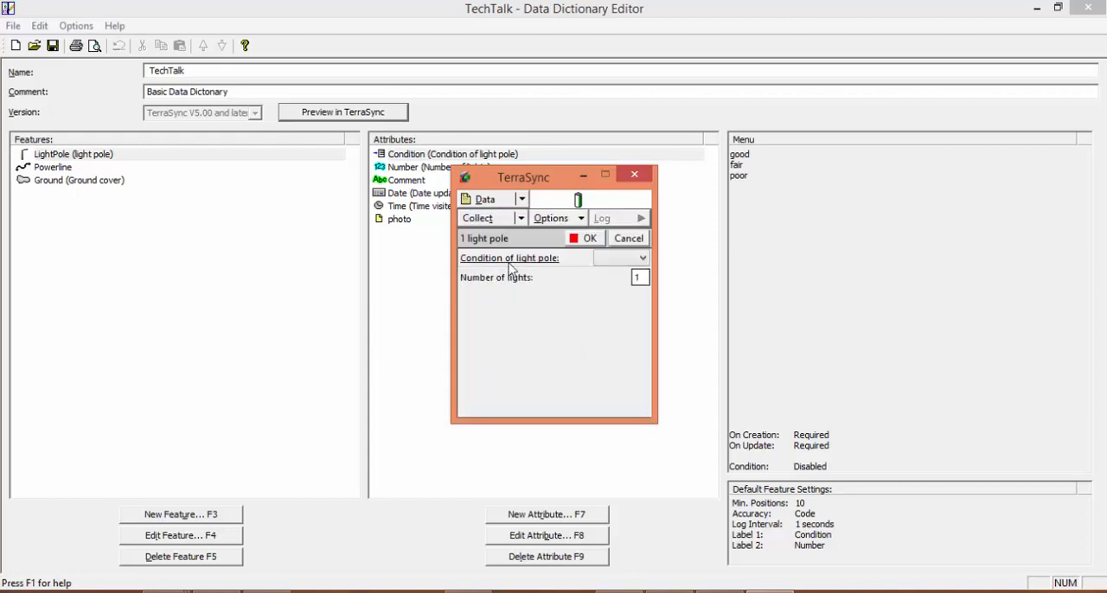